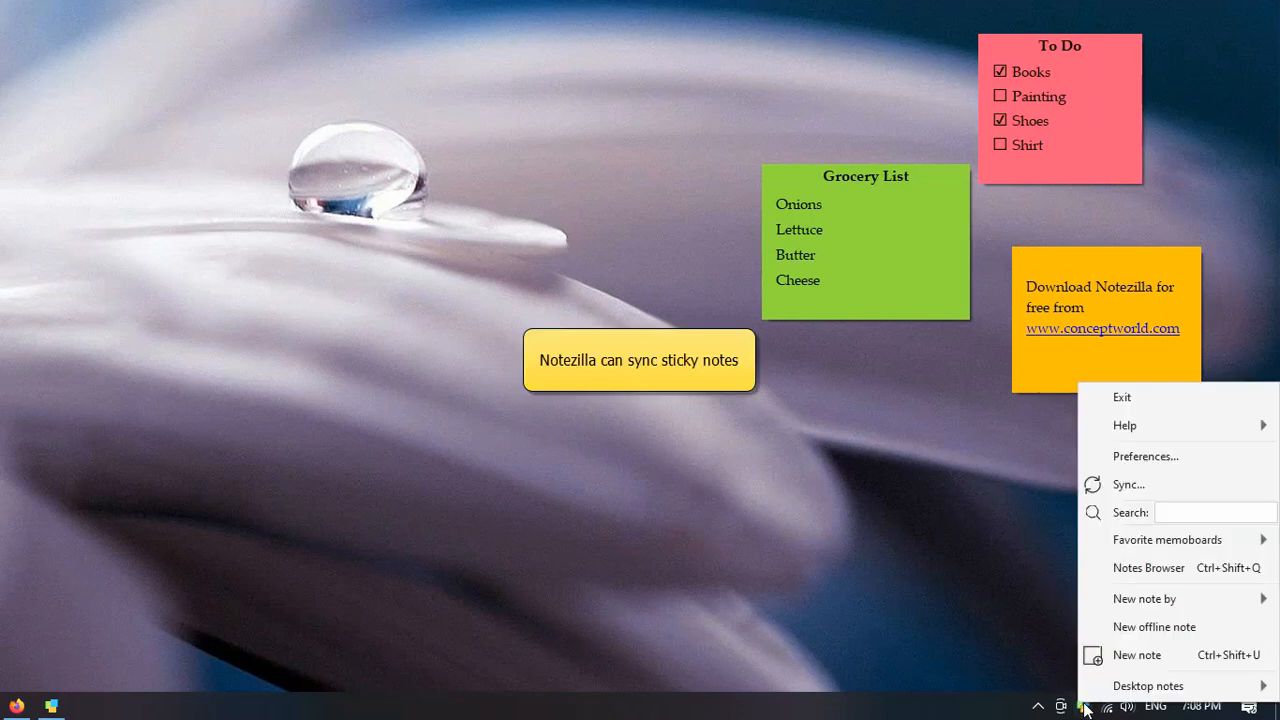
Launch the Notezilla for Android and iPhone/iPad app pages from the Help menu.
click(1129, 484)
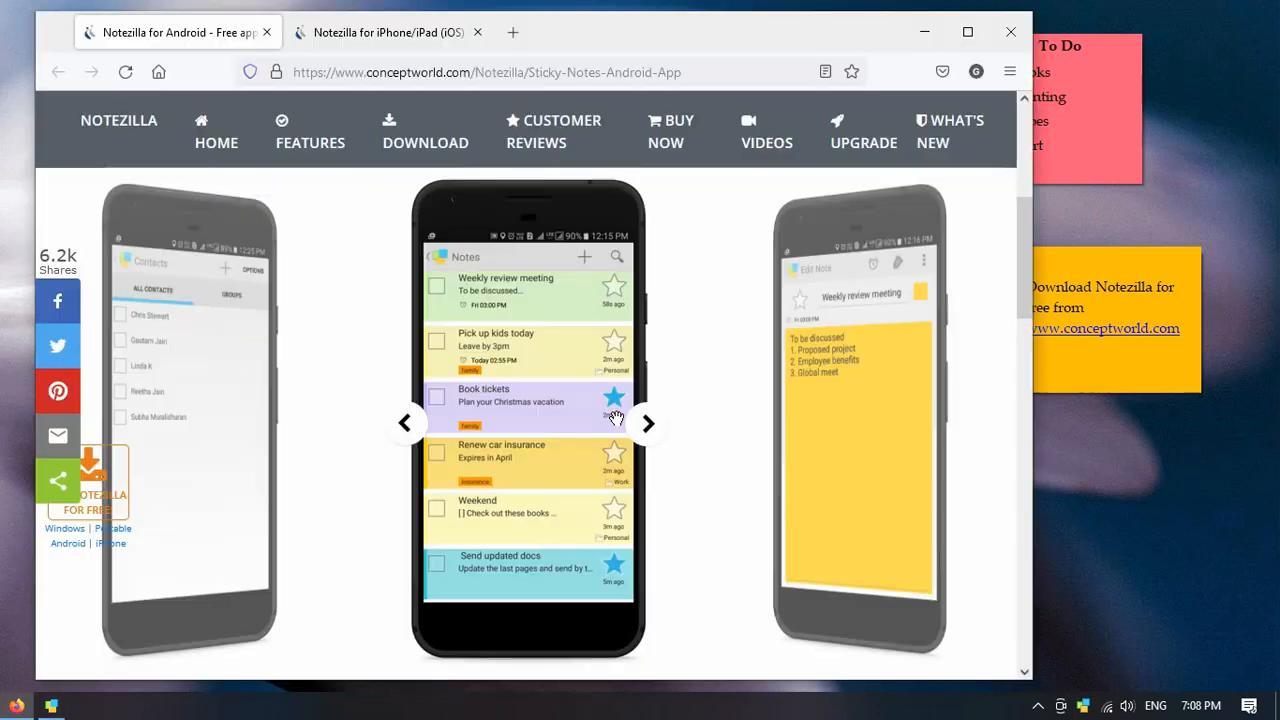
Page through three Android app screenshots, then switch to the iPhone/iPad (iOS) page.
click(647, 424)
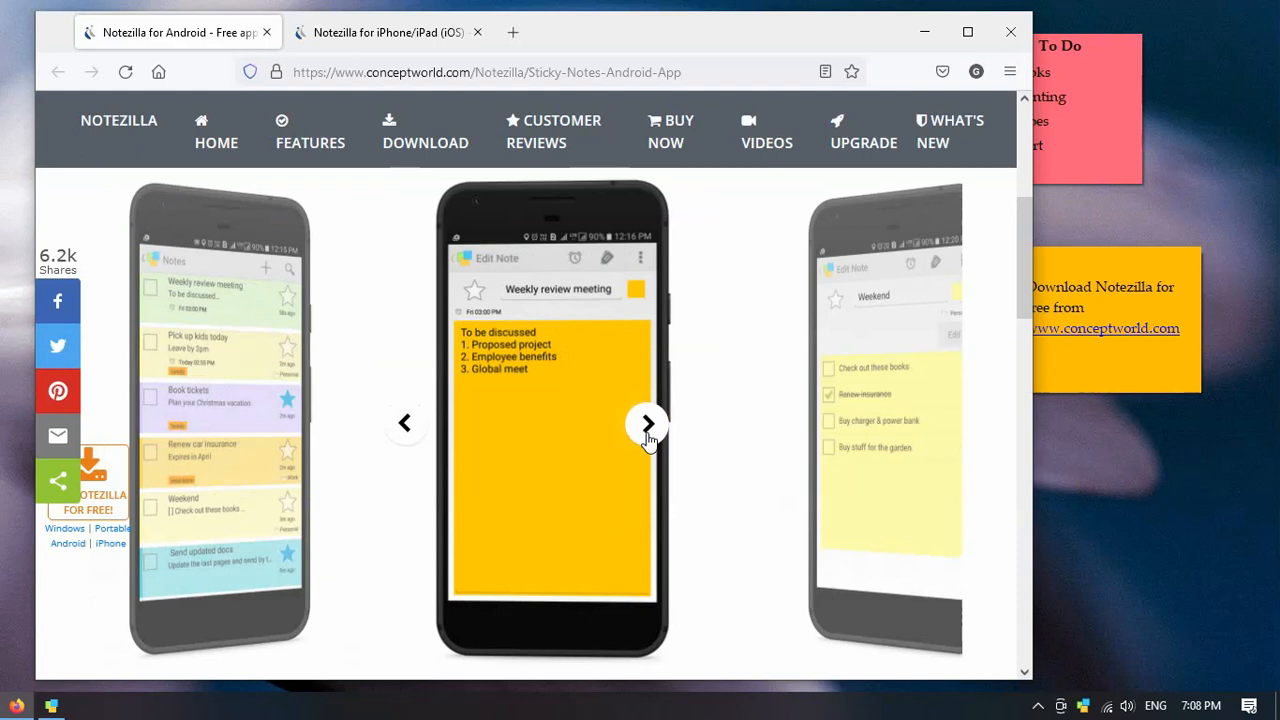
click(647, 423)
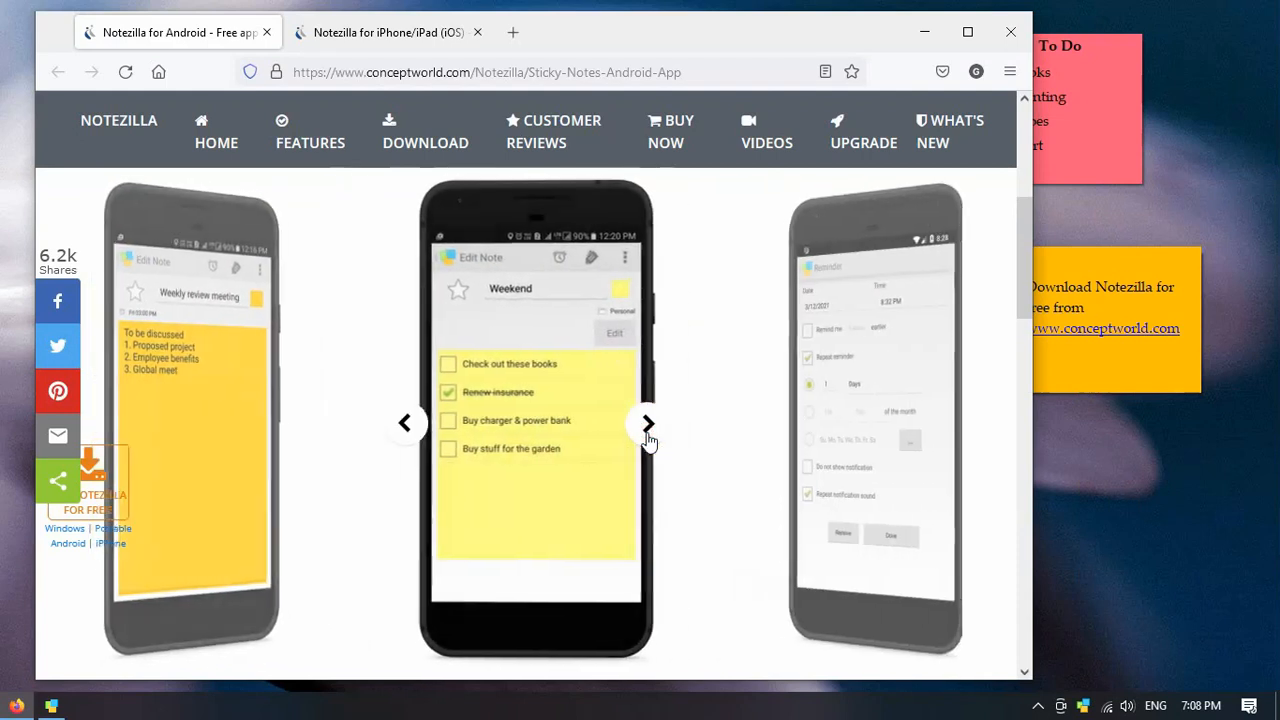
click(647, 424)
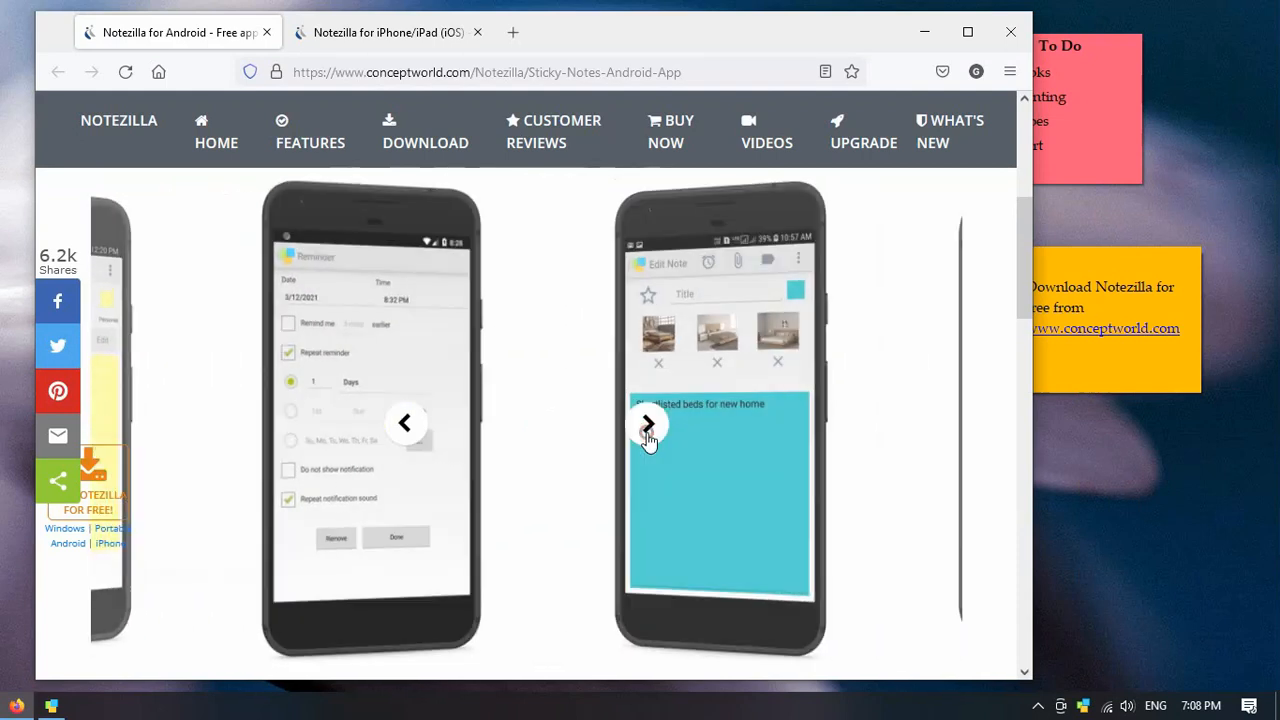
click(398, 32)
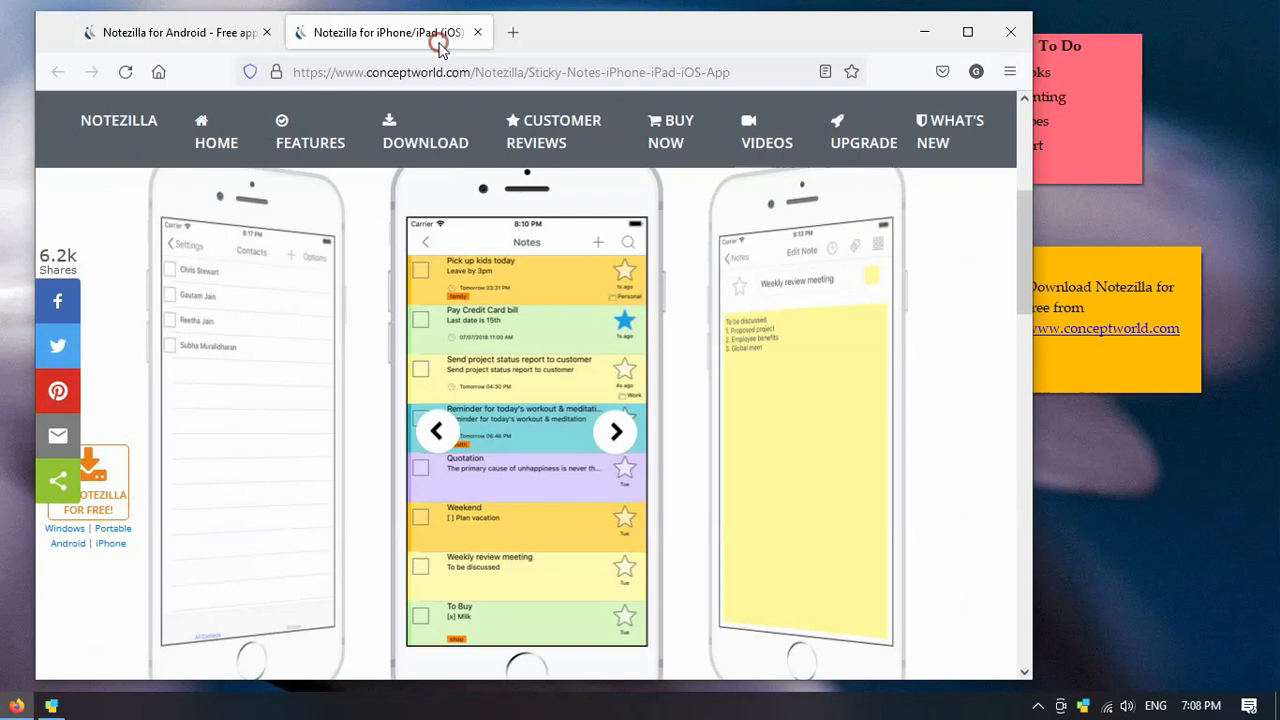
Advance through three iPhone/iPad app screenshots in the carousel.
click(615, 432)
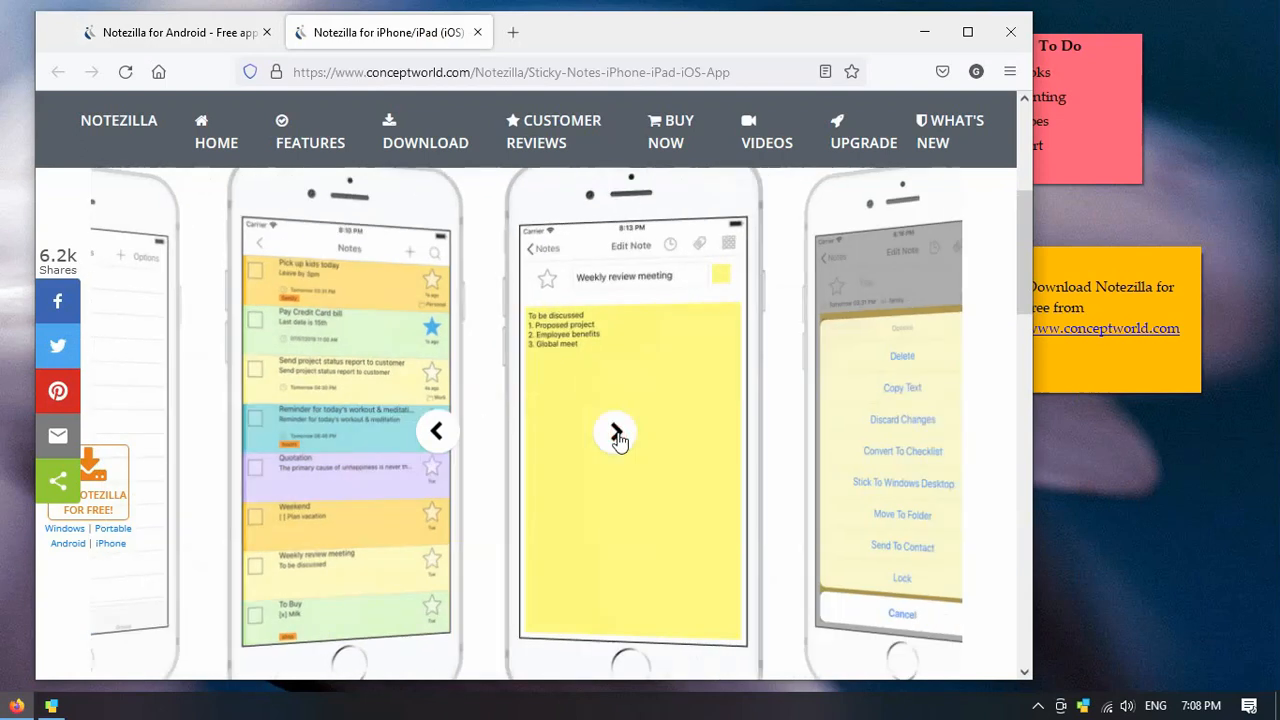
click(616, 433)
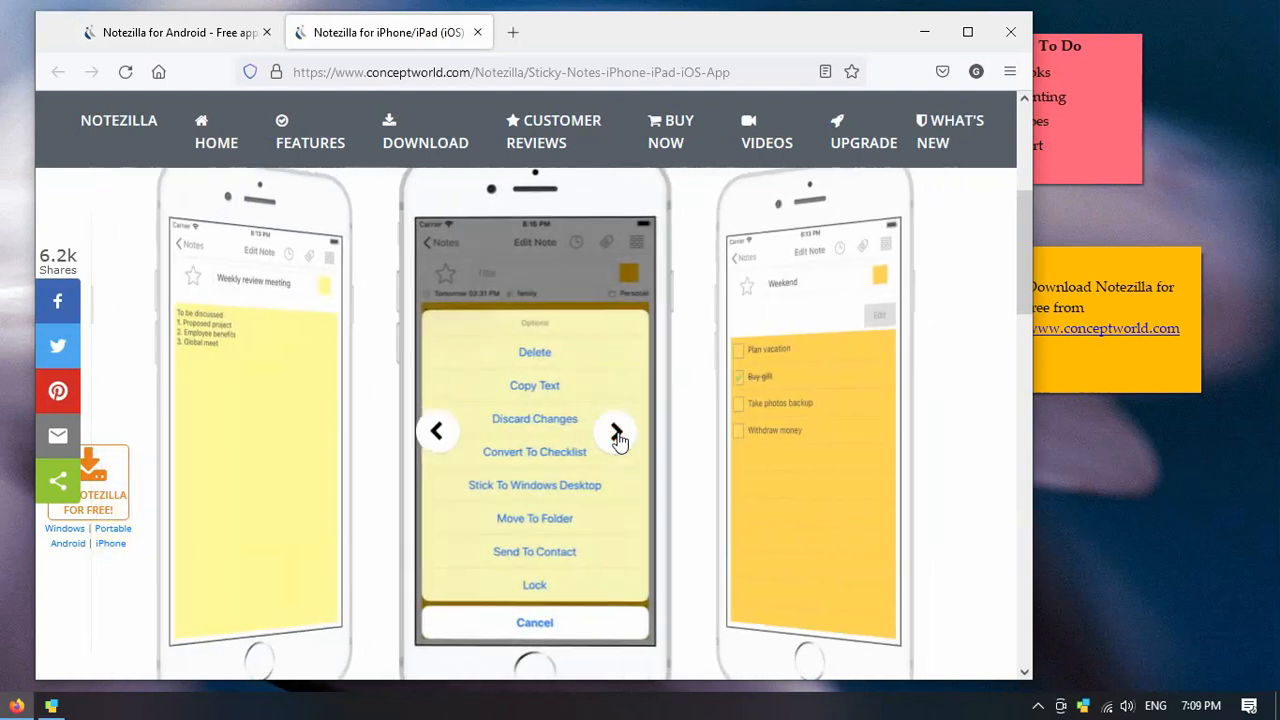
click(616, 435)
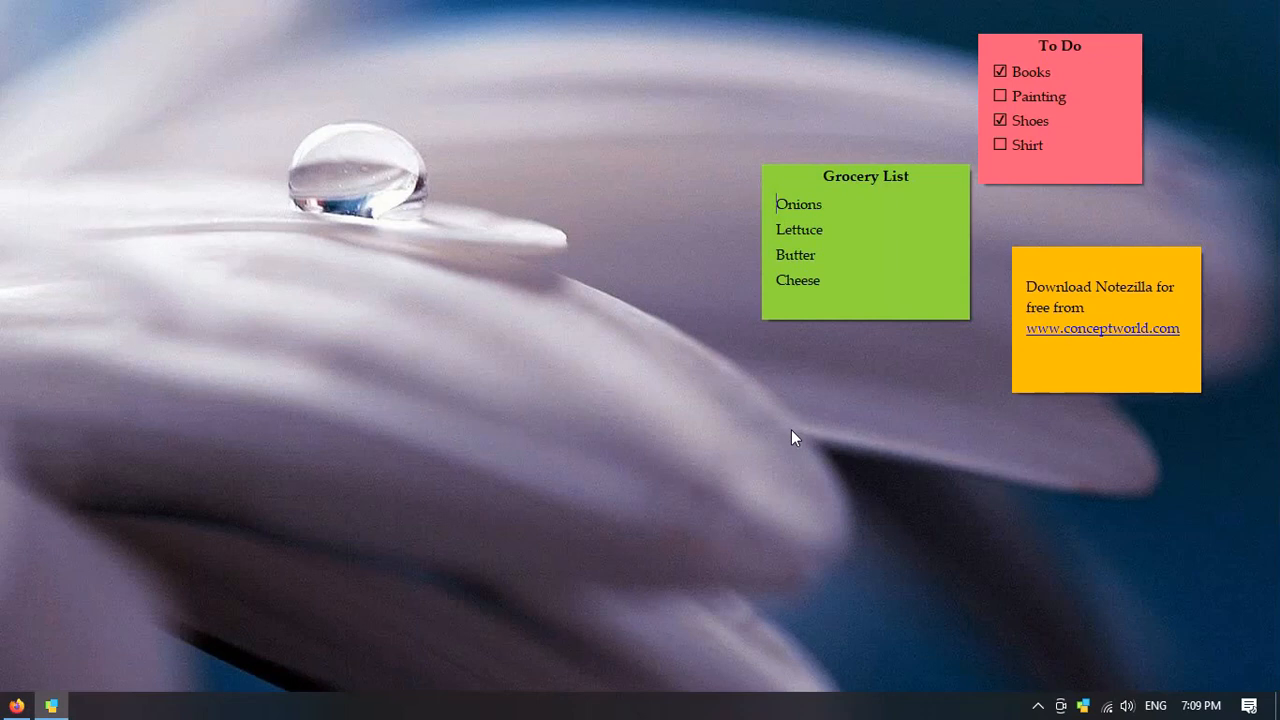
Open the Notes Browser from the Notezilla tray icon's menu.
right_click(1082, 706)
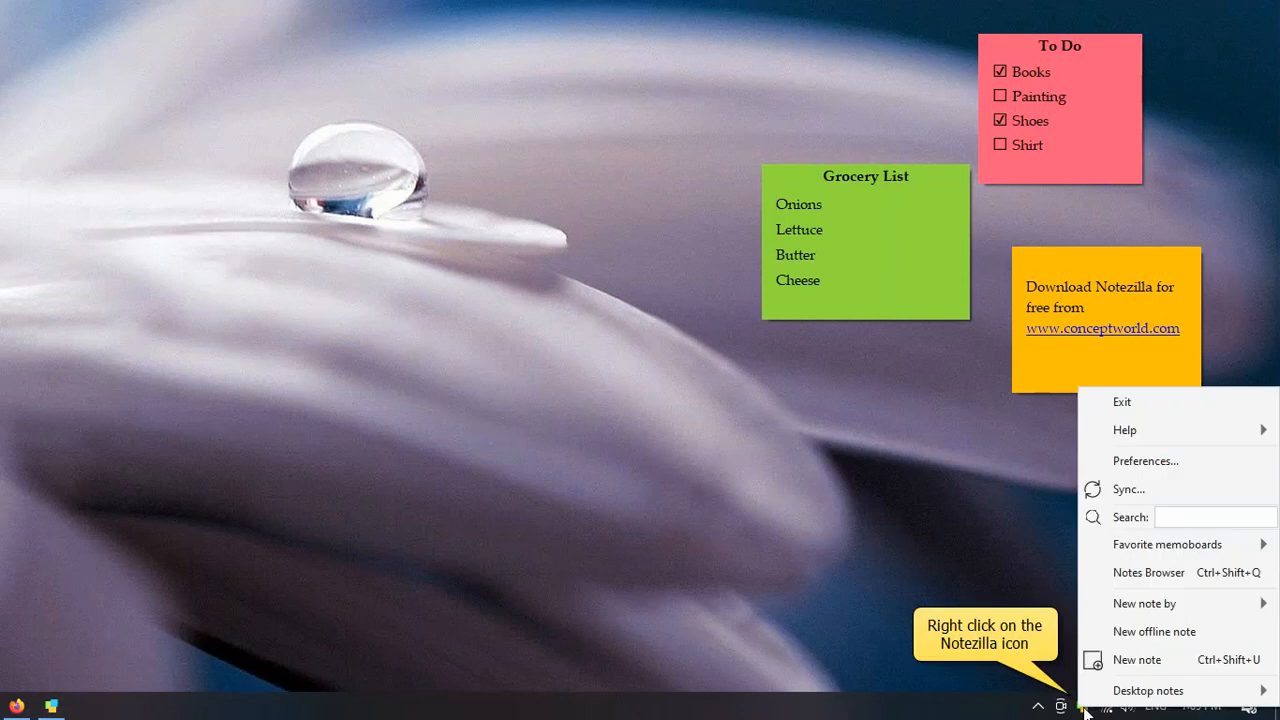
click(1148, 572)
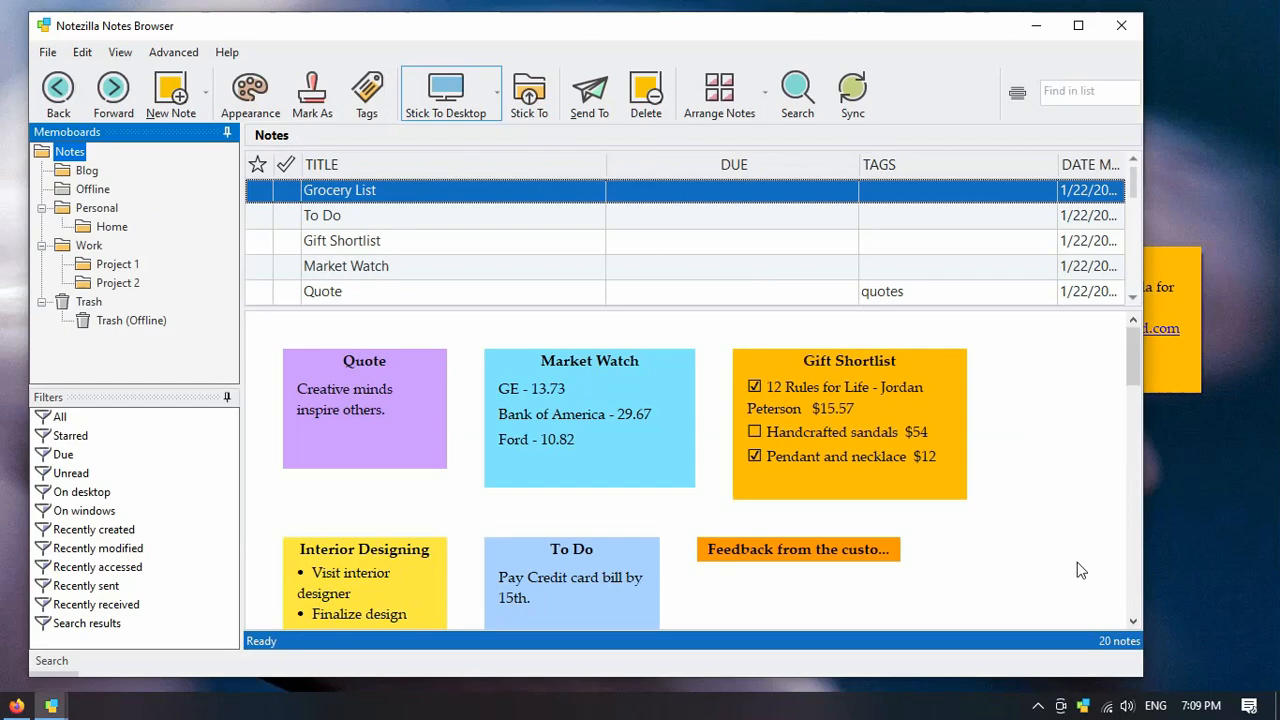
mouse_move(92, 189)
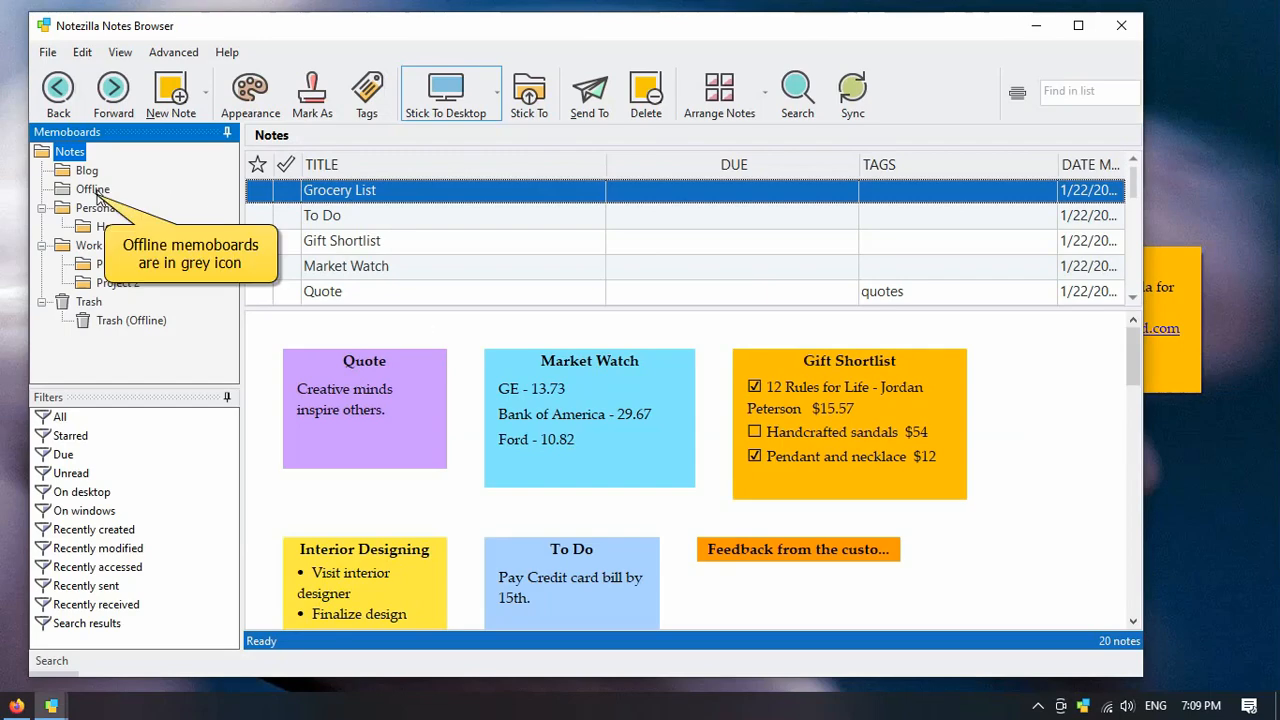
Open the Offline memoboard and view its context menu.
right_click(92, 189)
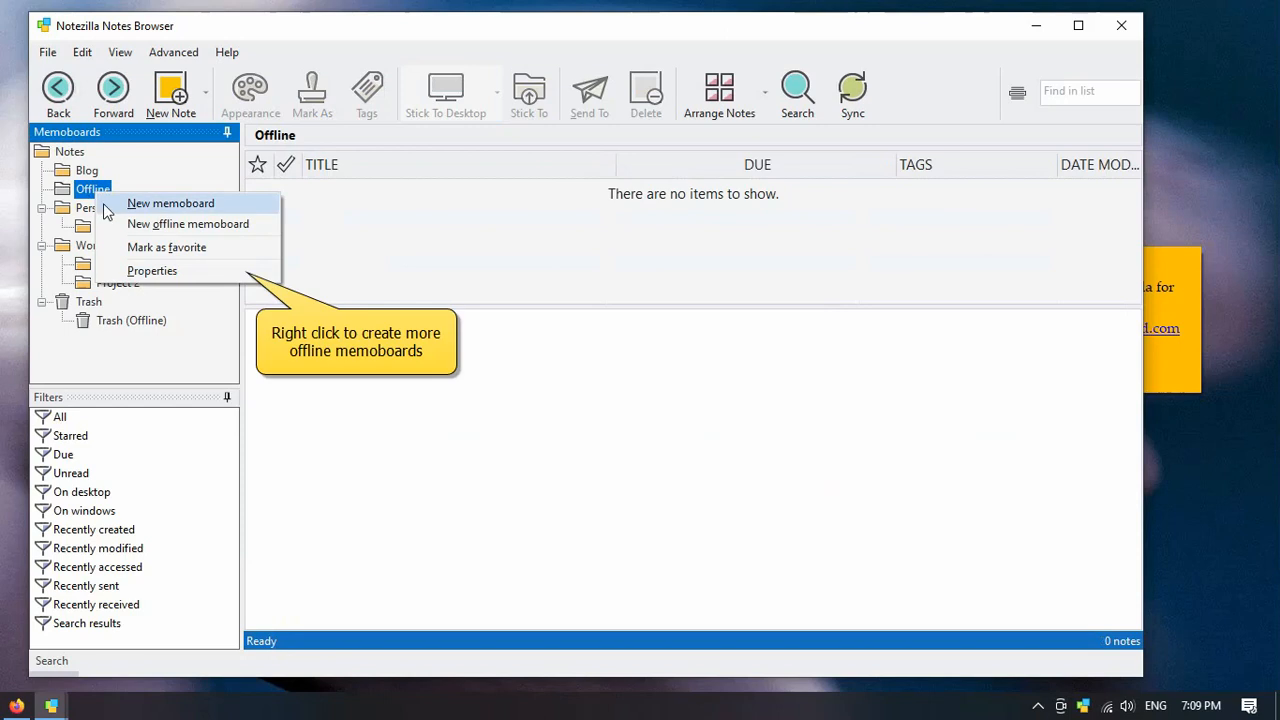
mouse_move(152, 271)
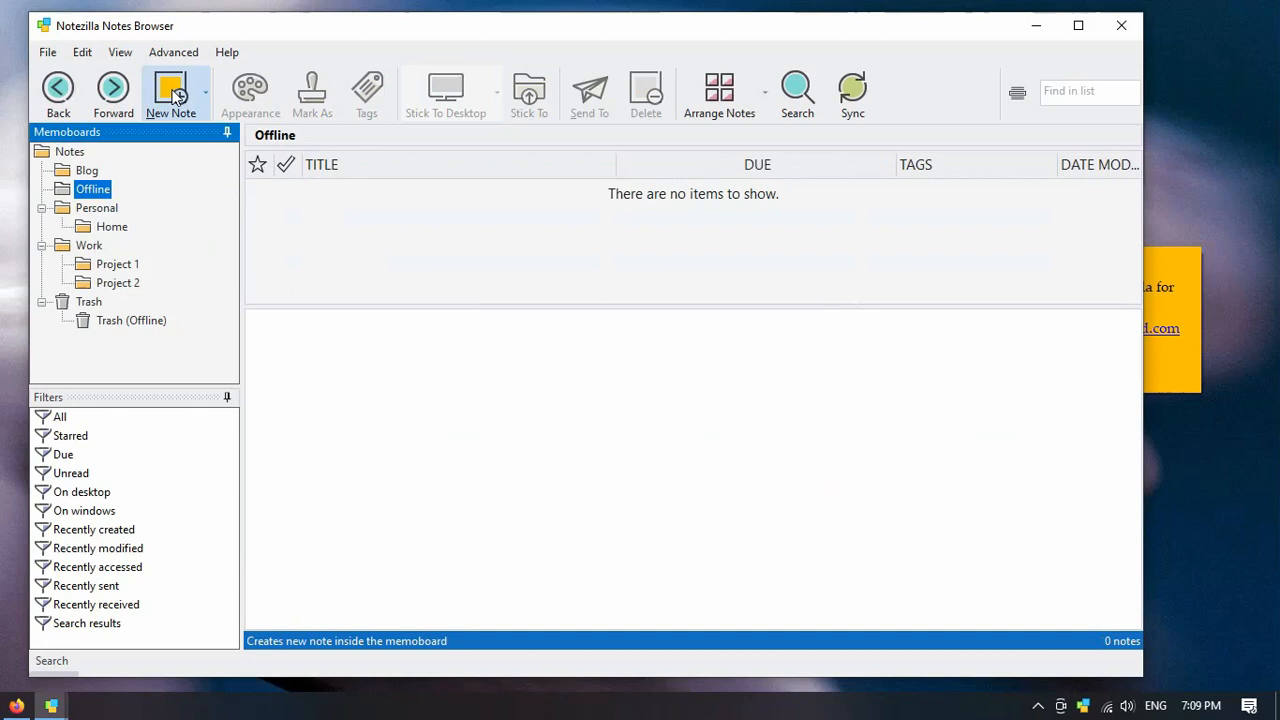
Create a note reading 'Bank Account Info' with account number 10002.
click(170, 85)
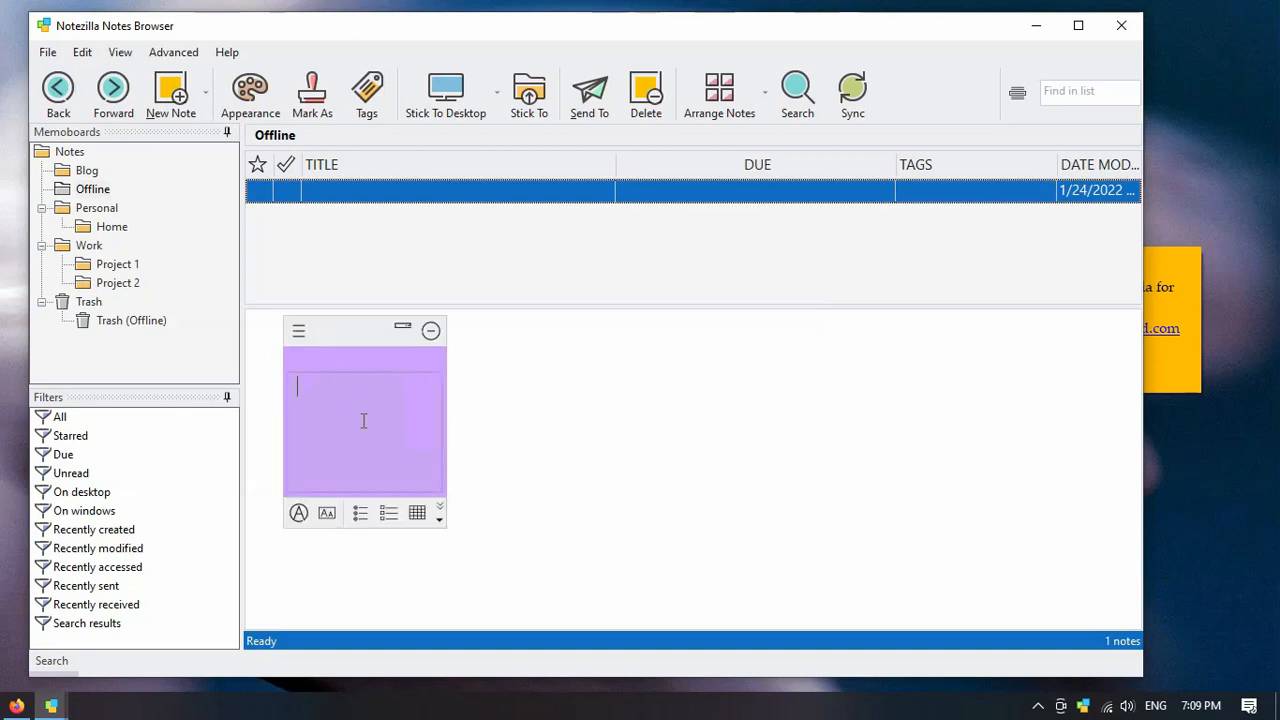
text(Bank Account Info:)
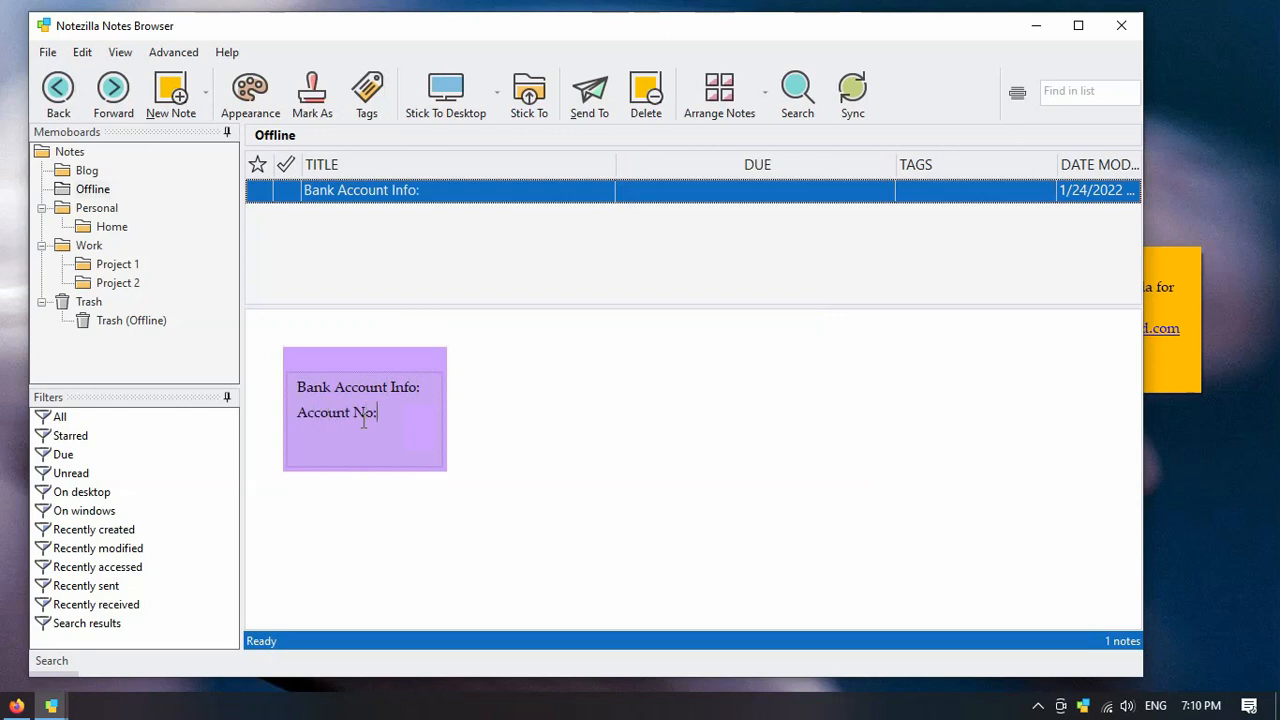
text(10002)
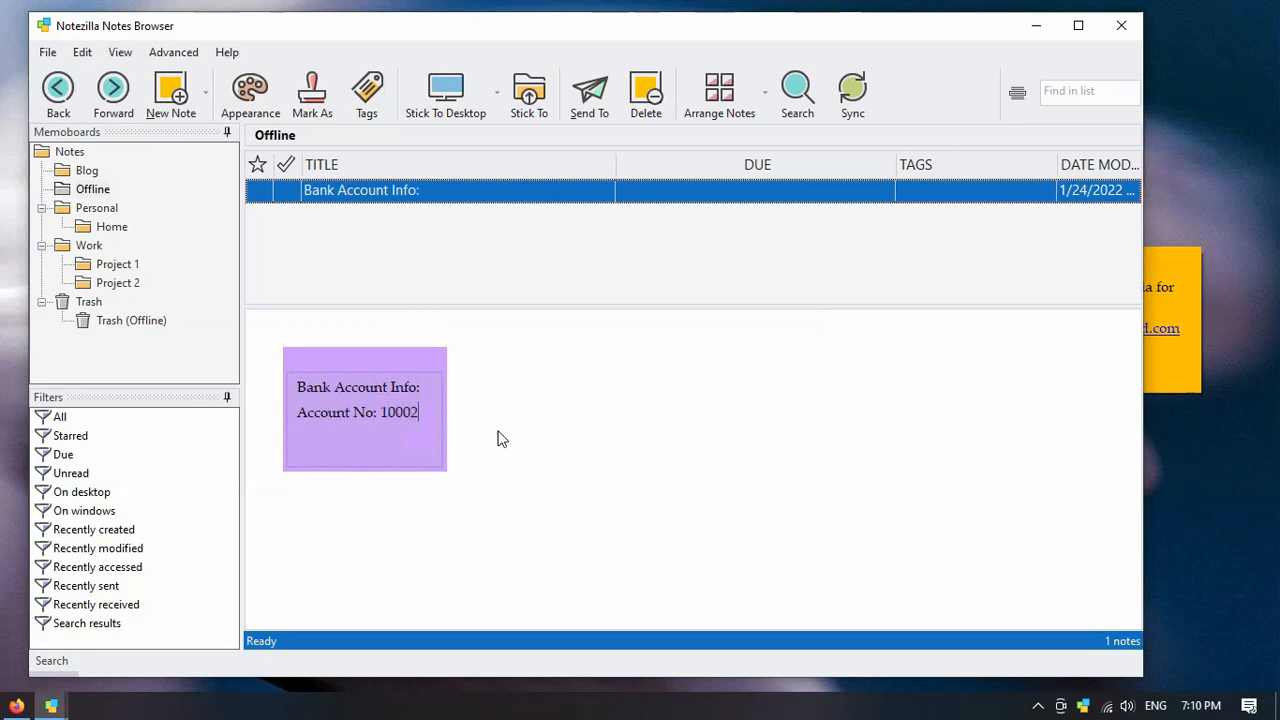
Create a second note titled 'Mail'.
click(170, 88)
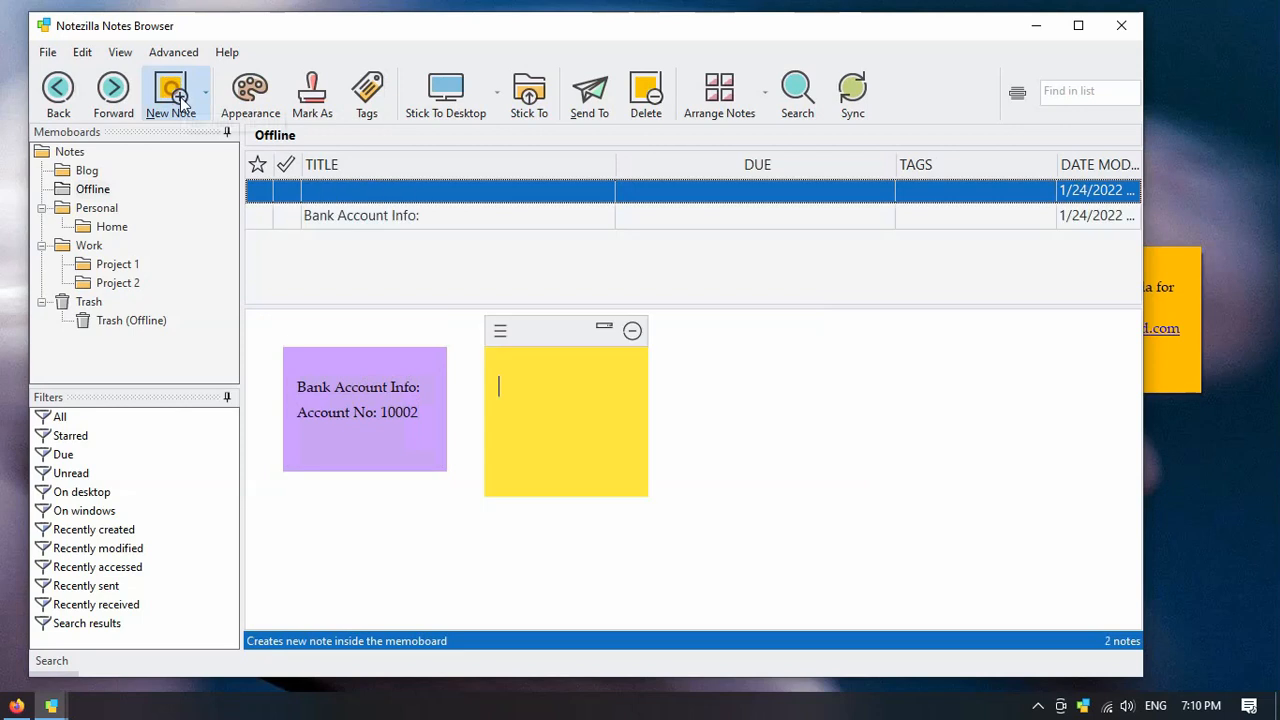
text(Mail)
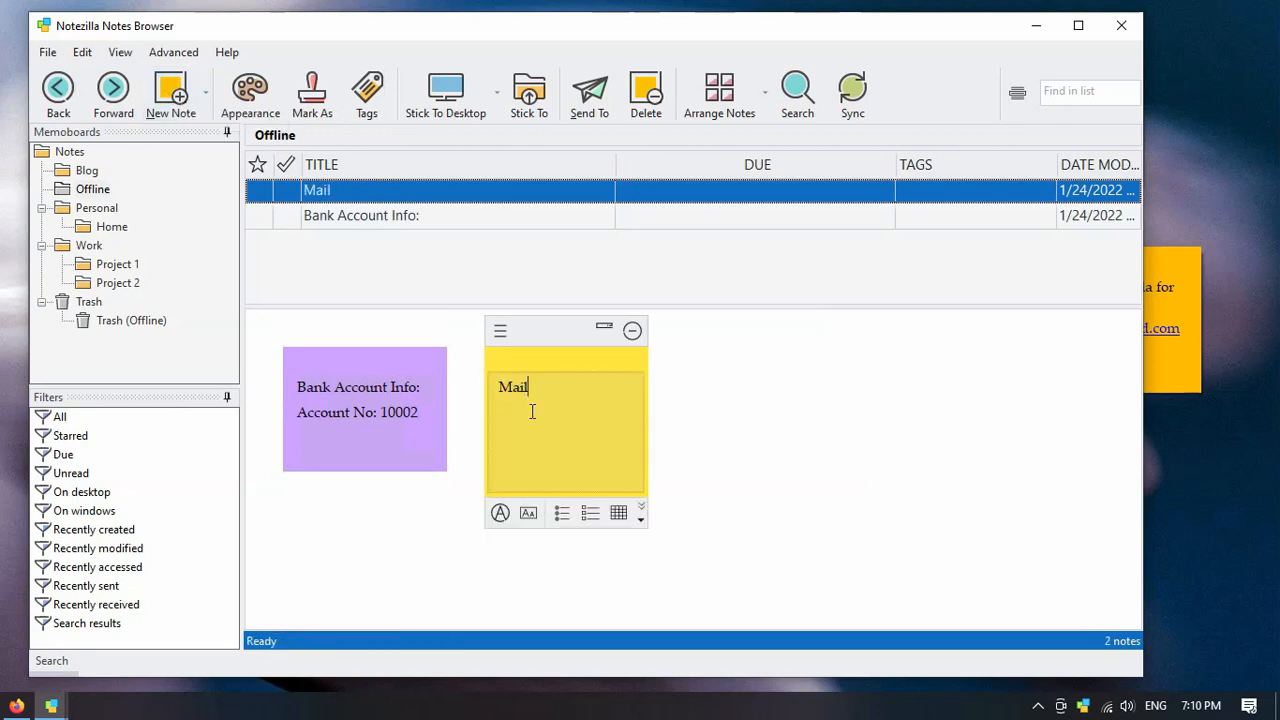